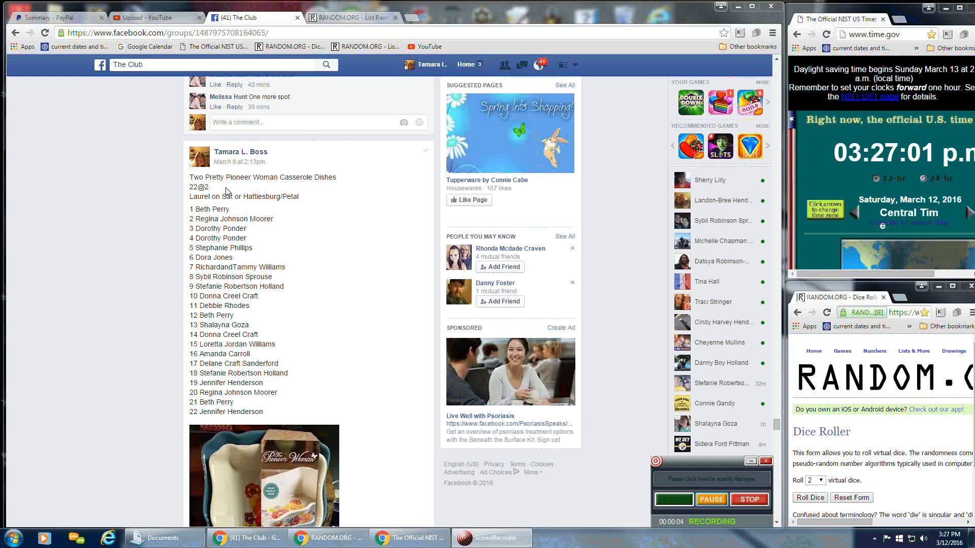
mouse_move(352, 225)
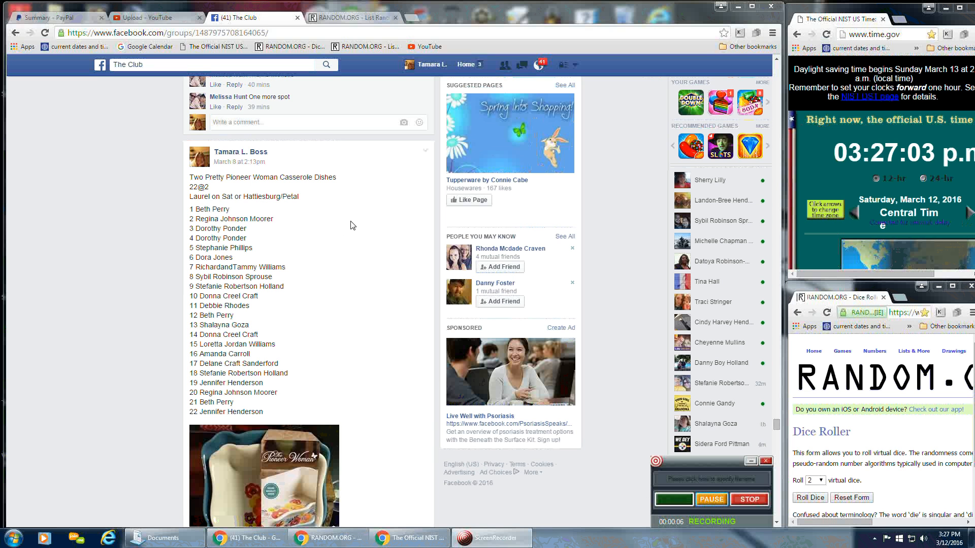
mouse_move(202, 189)
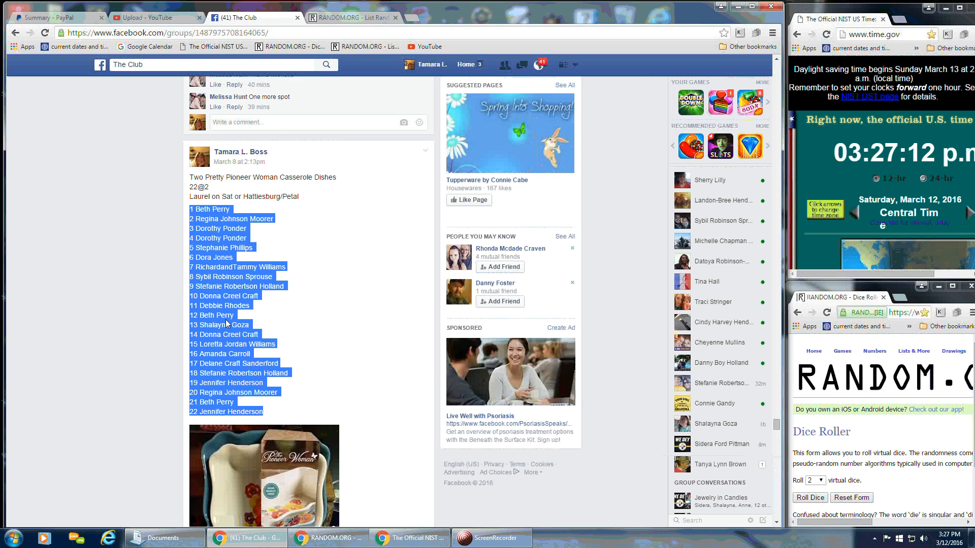
Step: Post a 'Live' comment below 'Setting Up' on the casserole-dish giveaway post
scroll(down, 3)
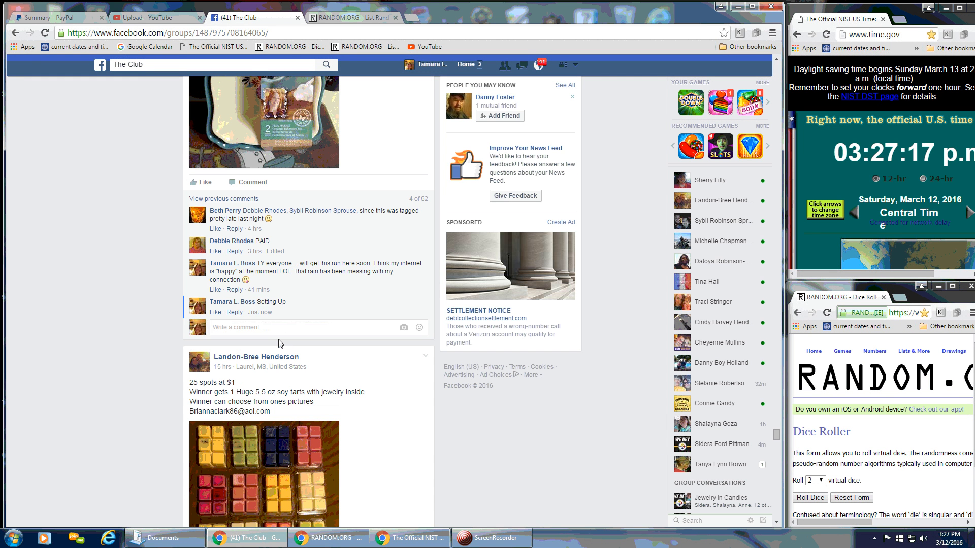
text(Live)
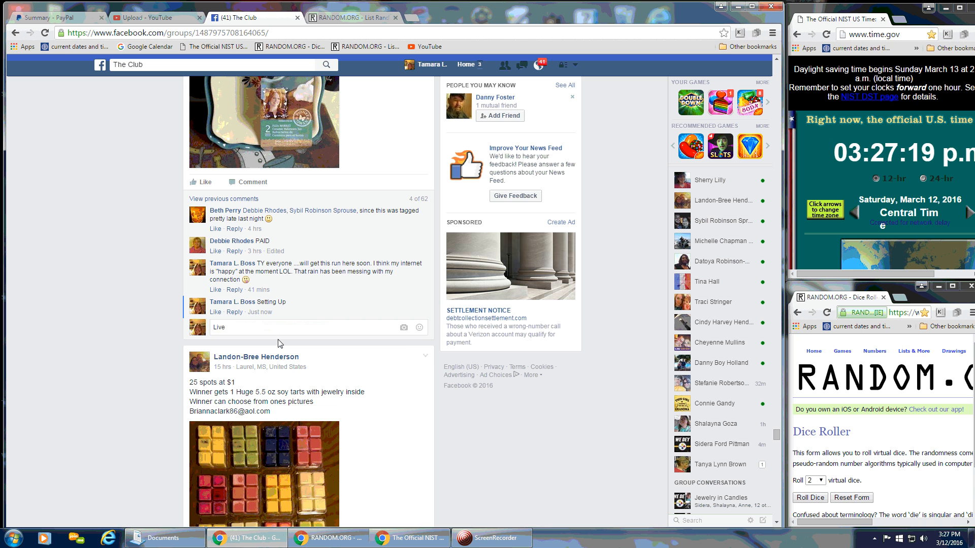
key(enter)
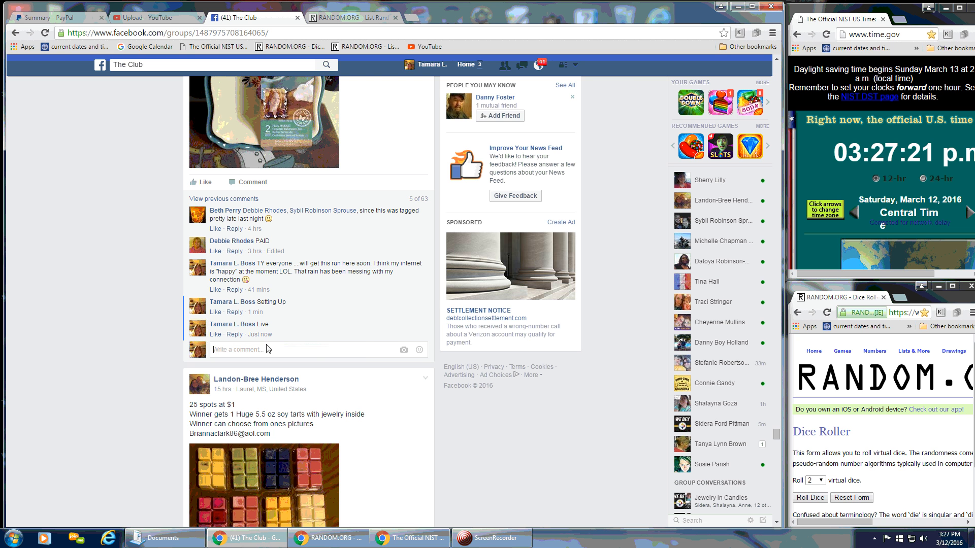
mouse_move(259, 334)
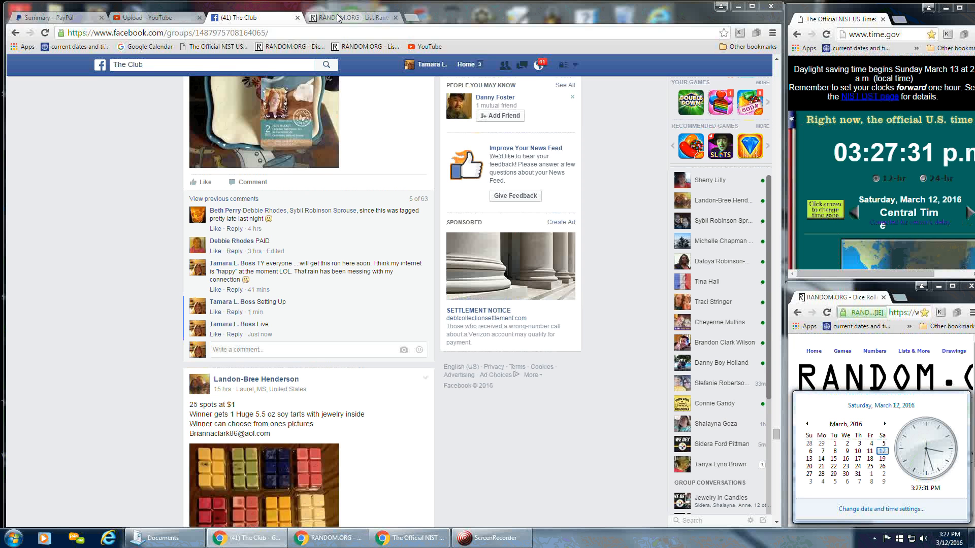
Step: Paste the 22 spot names into the list field and roll two dice in Dice Roller
right_click(302, 286)
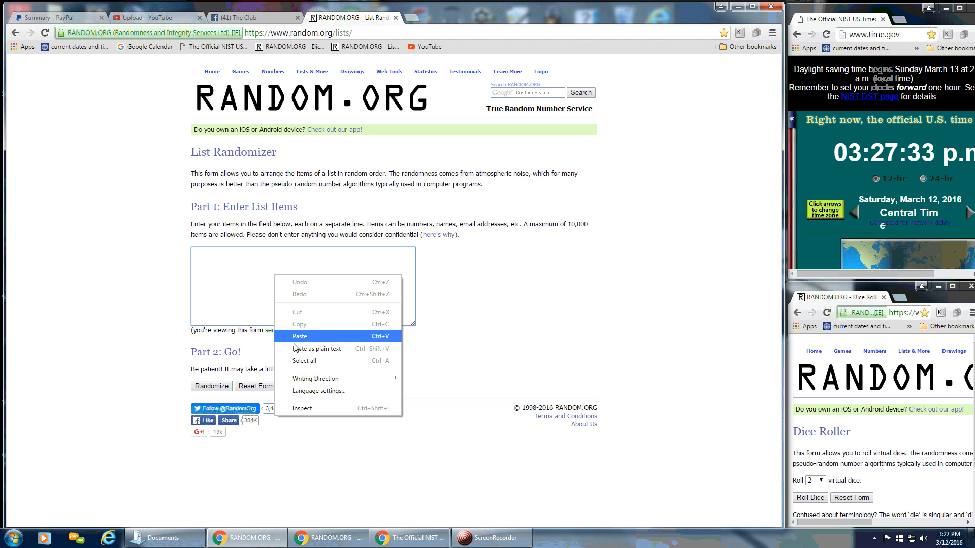
click(299, 336)
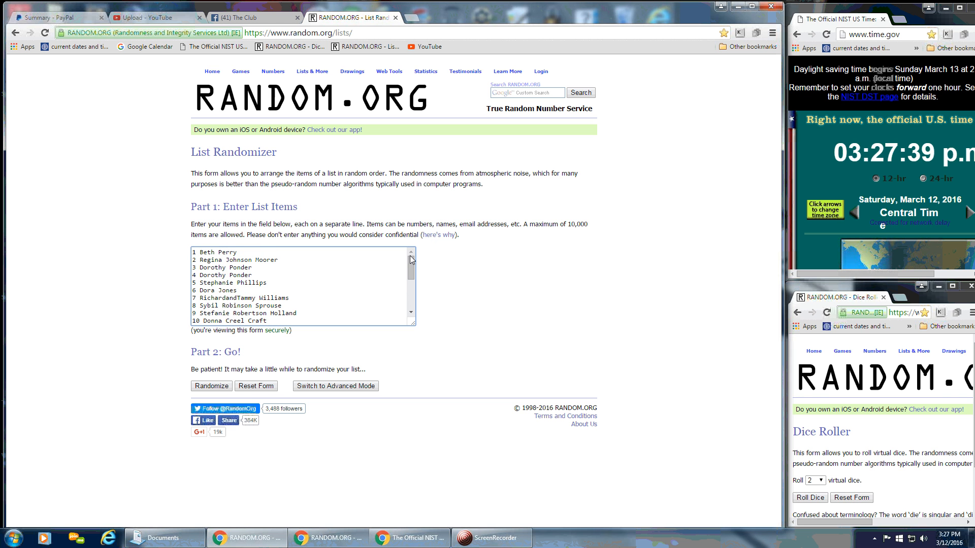
click(919, 538)
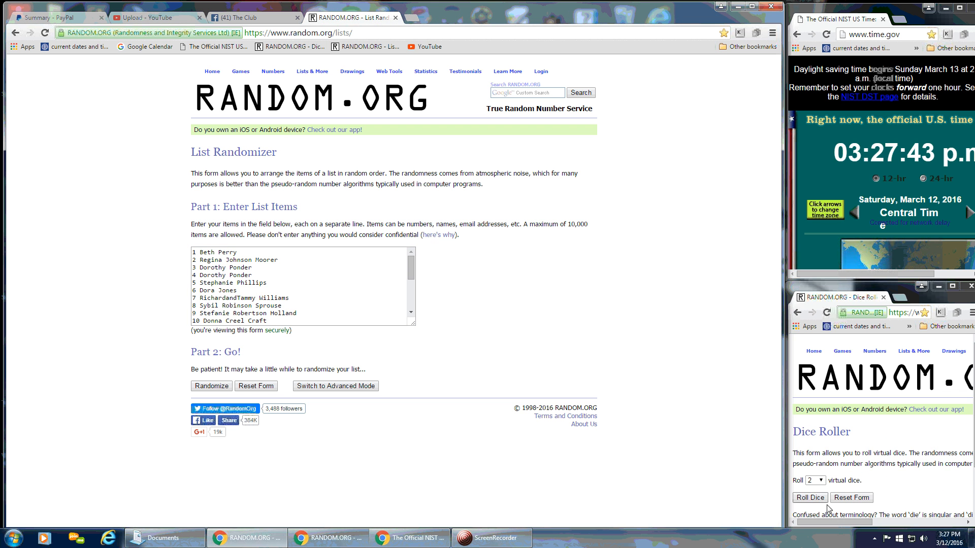
click(809, 498)
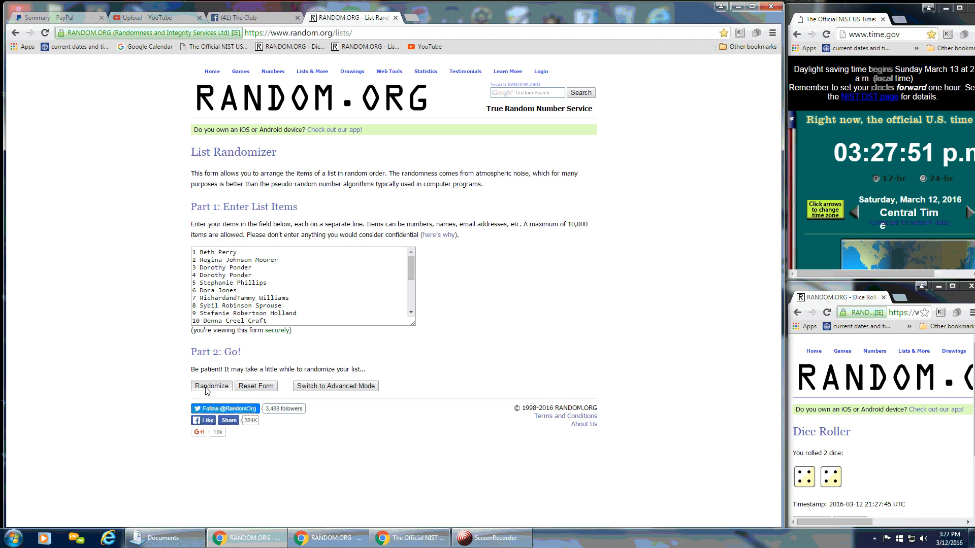
Step: Shuffle the 22-name list eight times using Randomize and repeated Again!
click(211, 385)
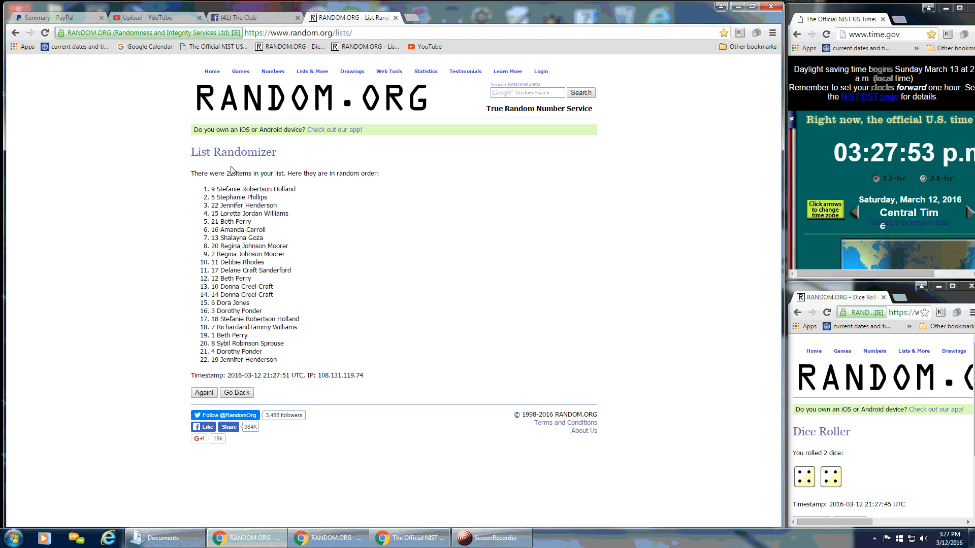
mouse_move(249, 351)
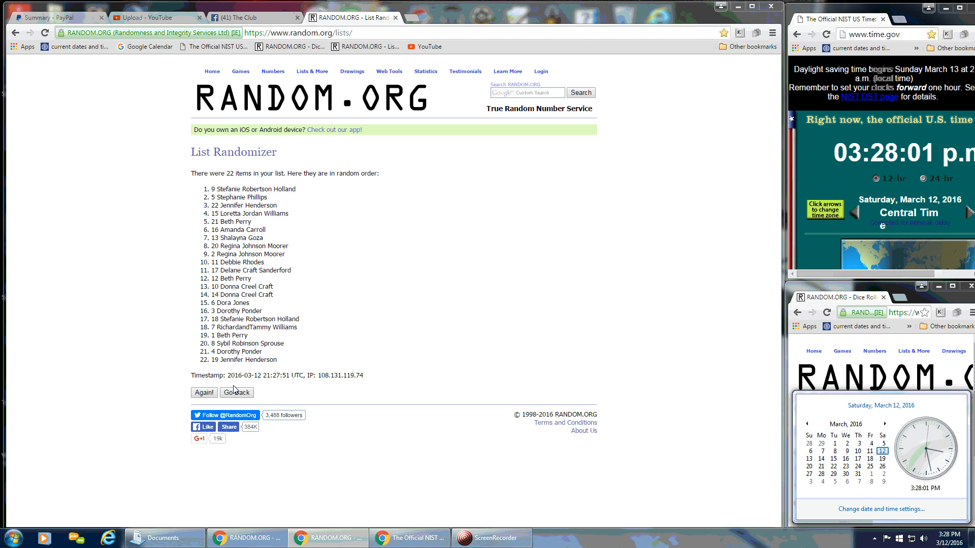
click(203, 392)
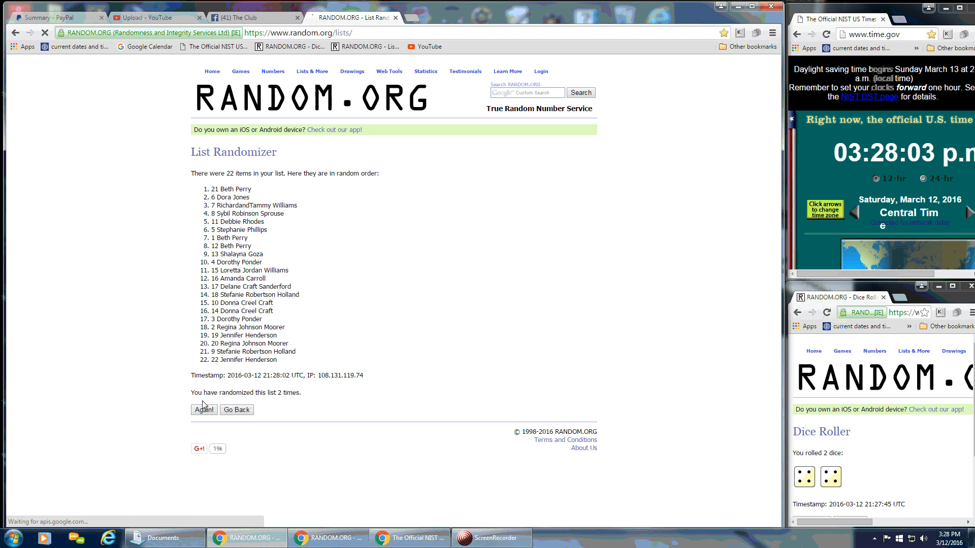
click(204, 410)
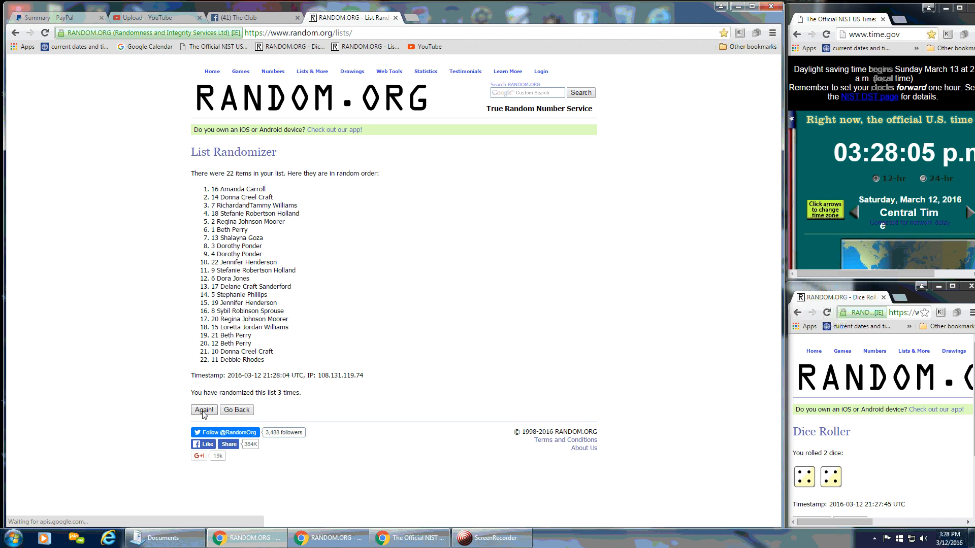
click(204, 410)
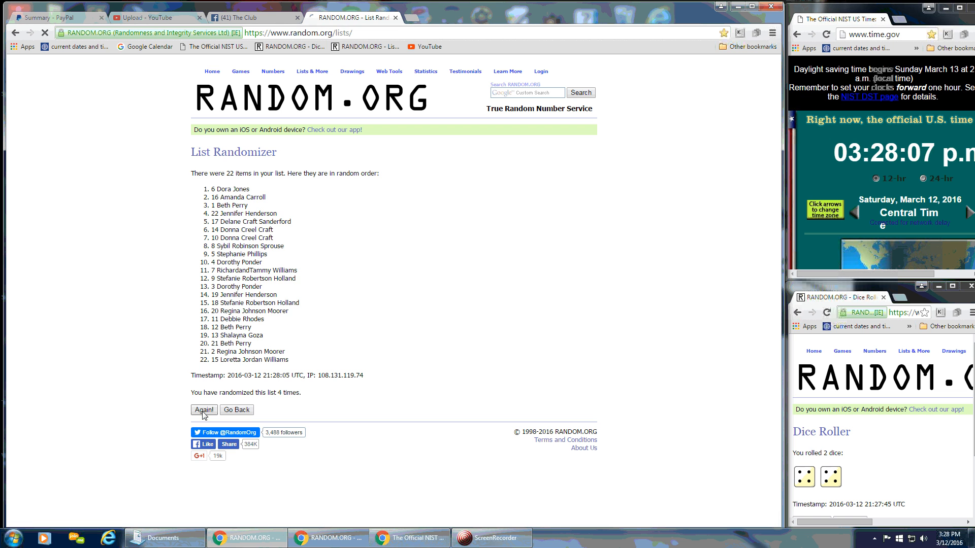
click(204, 410)
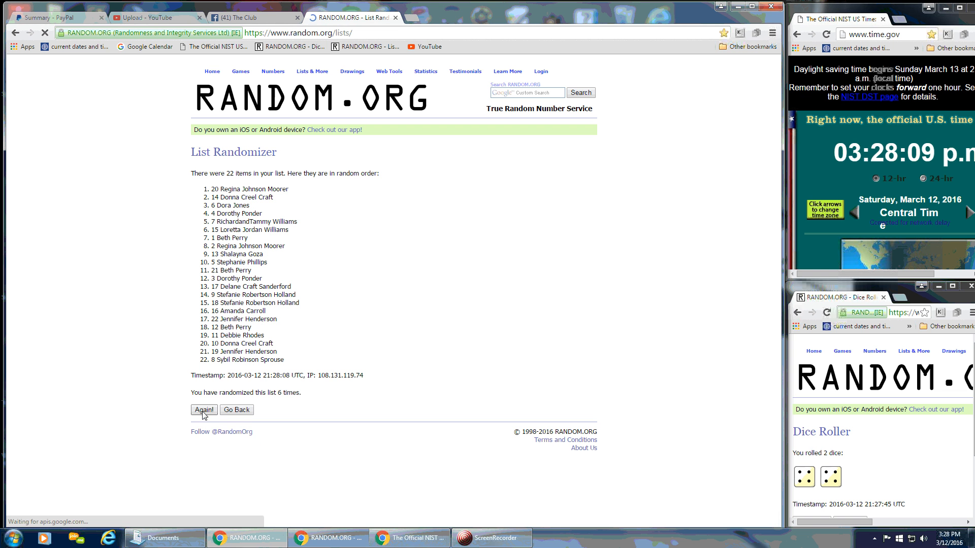
click(204, 409)
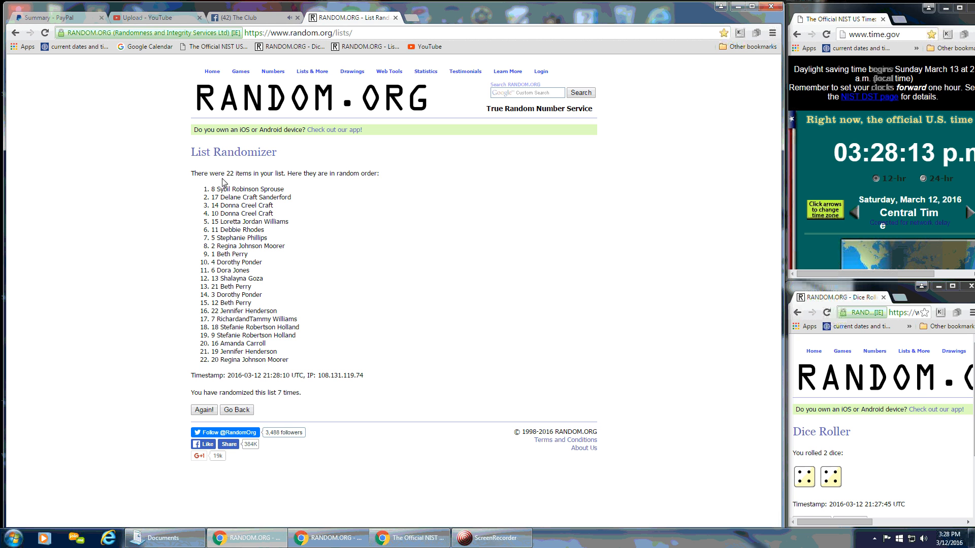
mouse_move(226, 375)
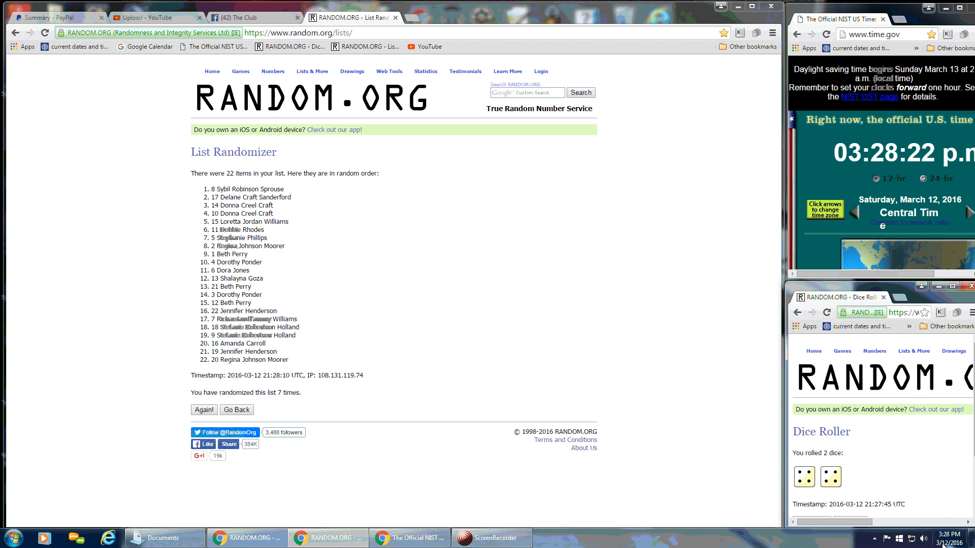
click(947, 536)
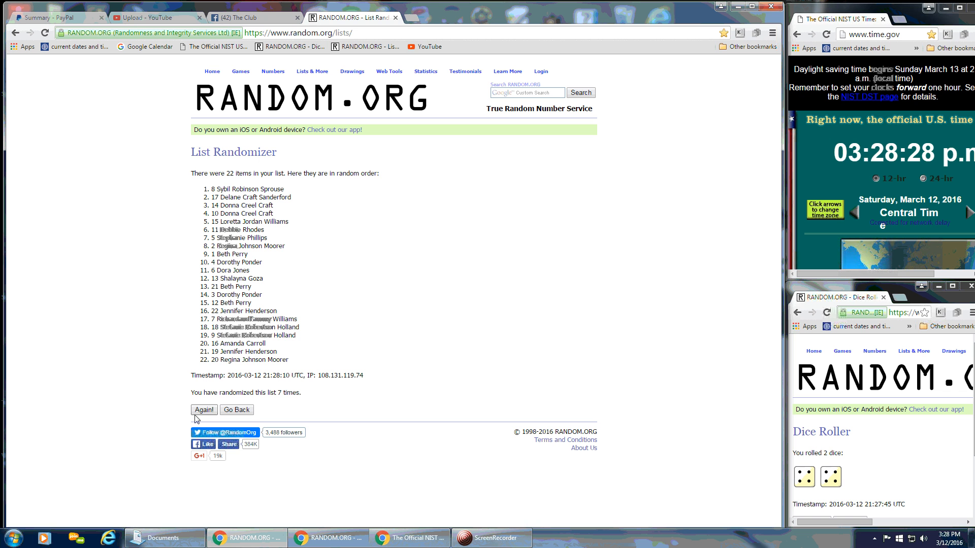
click(204, 409)
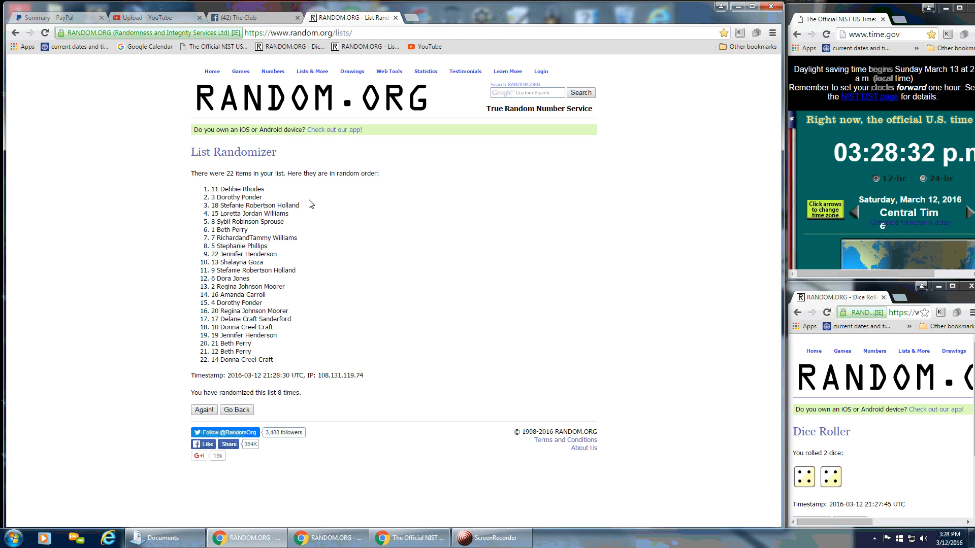
mouse_move(297, 241)
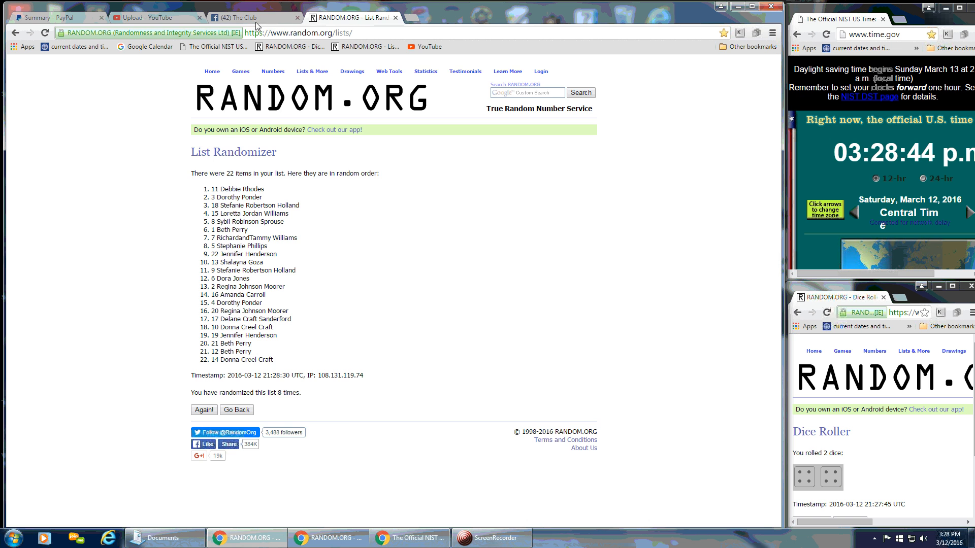
Step: Switch back to The Club tab with the Facebook giveaway thread
click(252, 17)
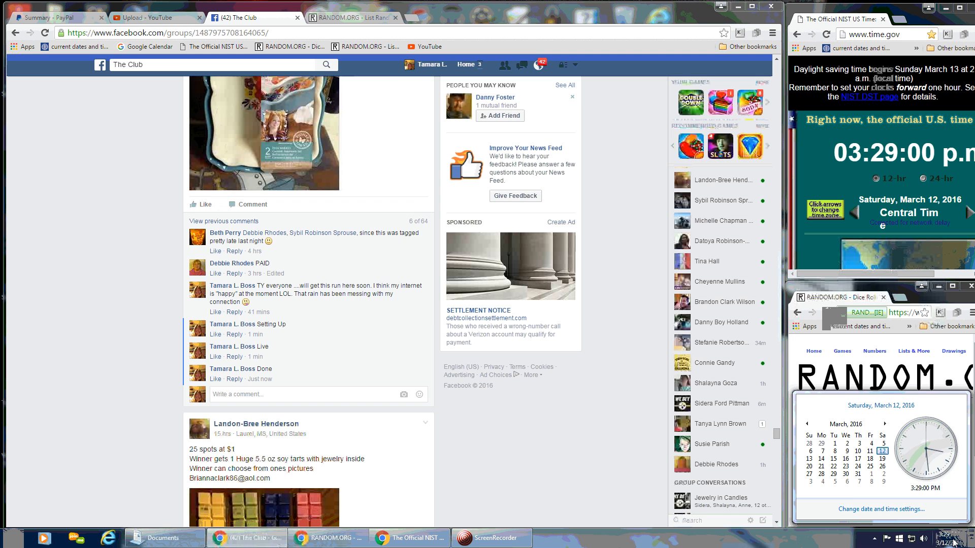
Step: Bring the RANDOM.ORG tab forward, showing the eighth shuffle with entry 11 on top
click(348, 17)
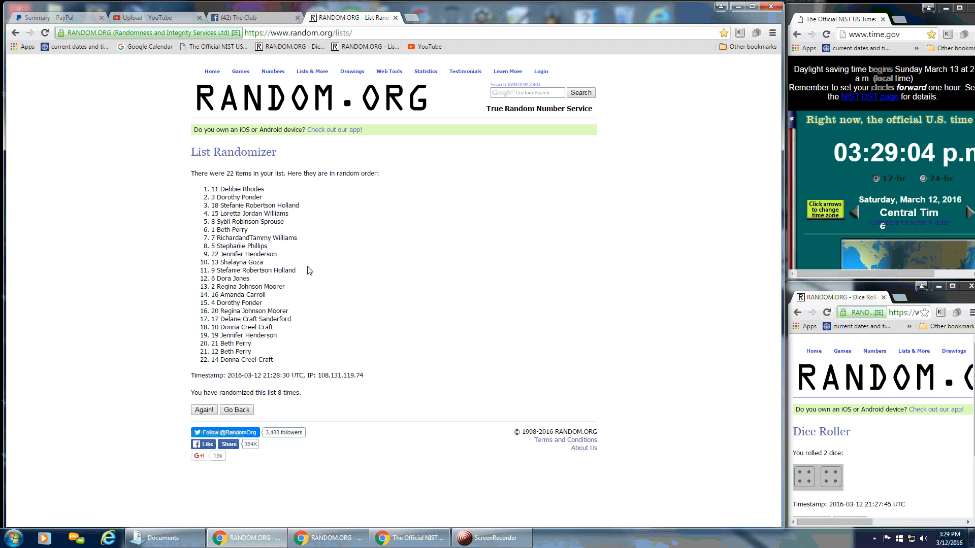
mouse_move(315, 280)
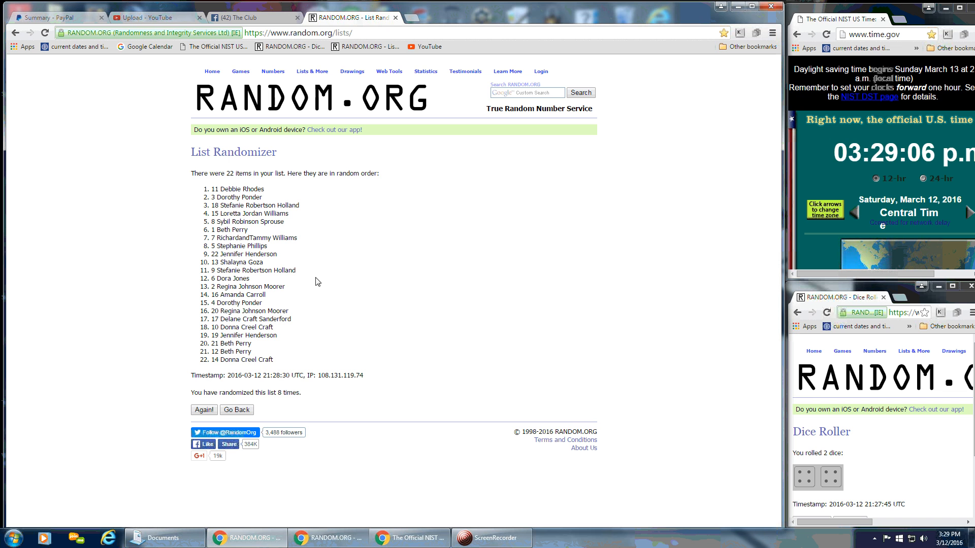